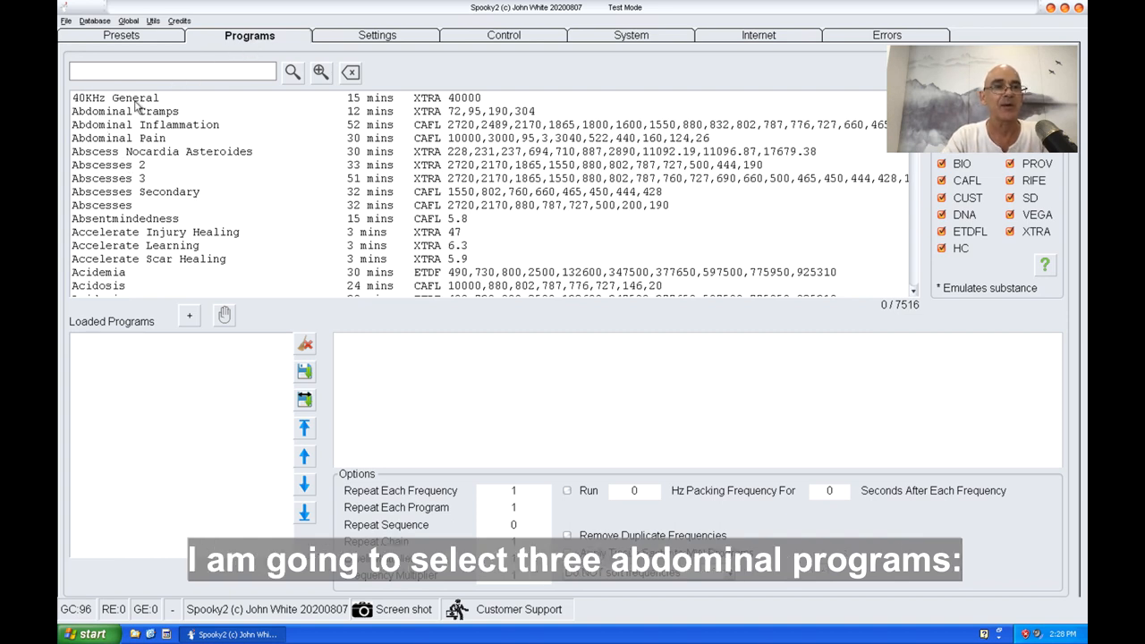
# Load the Abdominal Cramps and Abdominal Inflammation programs into Loaded Programs.
pyautogui.doubleClick(125, 111)
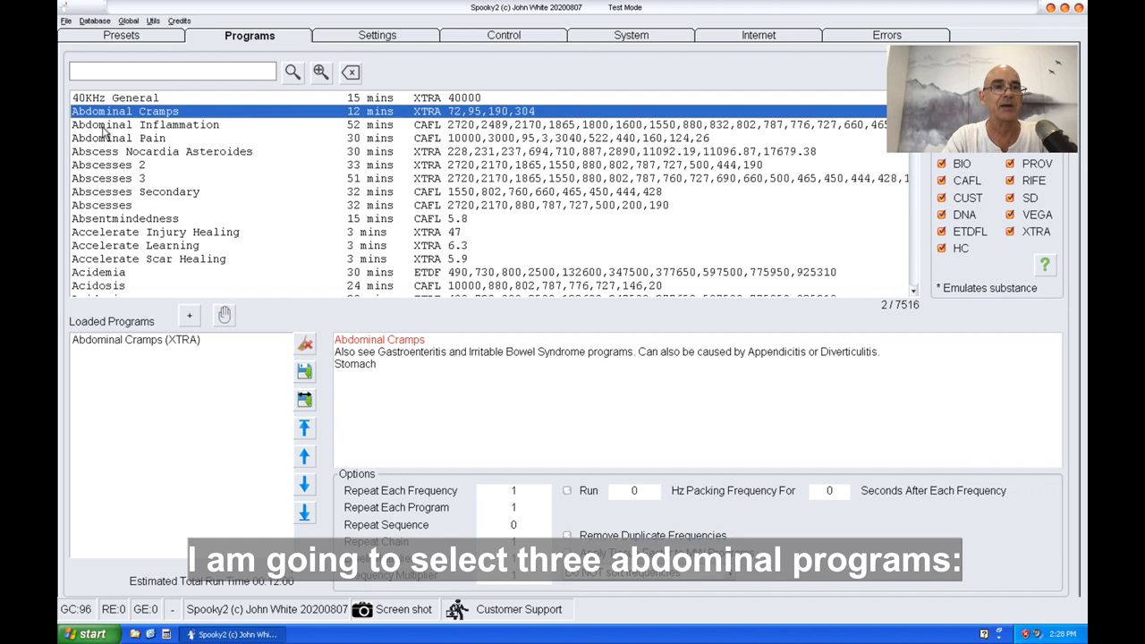
pyautogui.doubleClick(118, 137)
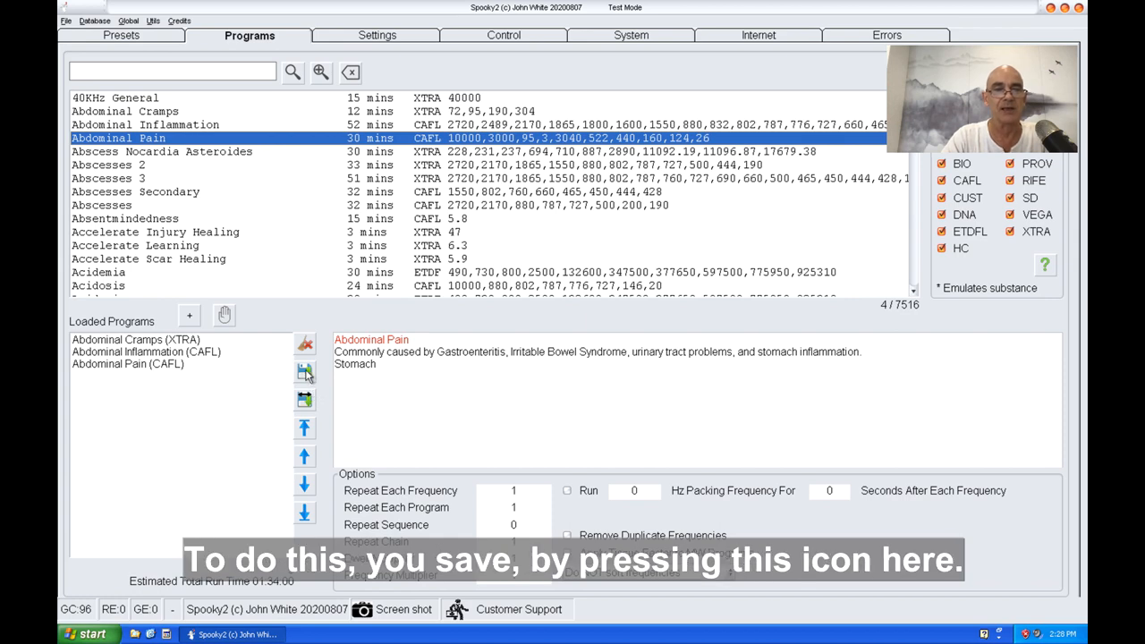
pyautogui.moveTo(305, 373)
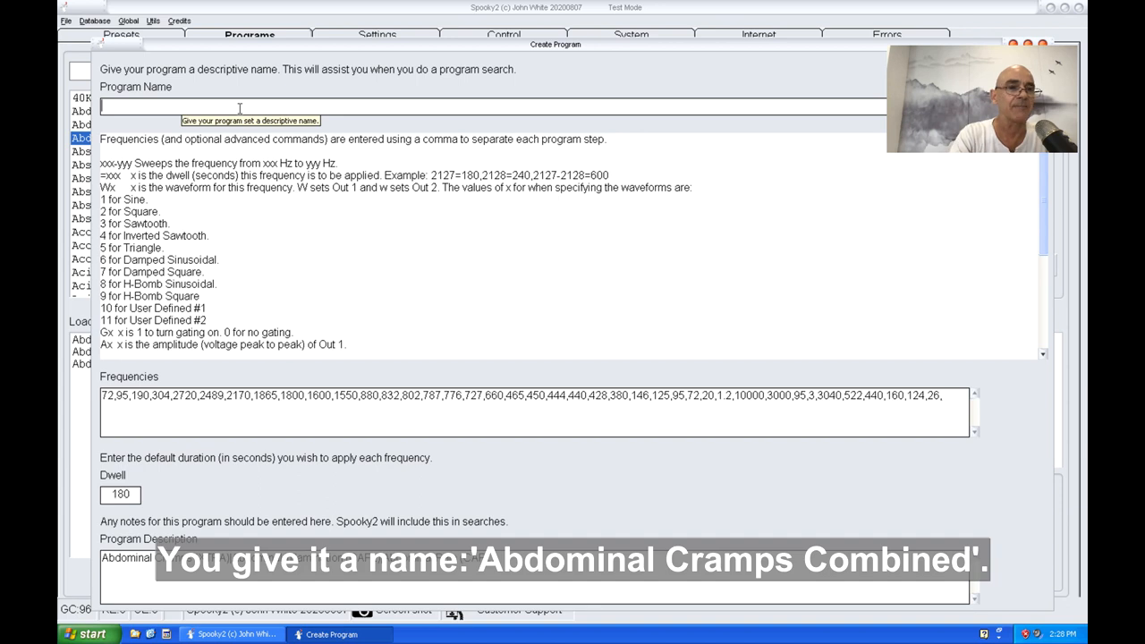
# Name the new program 'Abdominal Cramps Combined' and confirm saving it to the database.
pyautogui.write('Abdominal Cramps Combined')
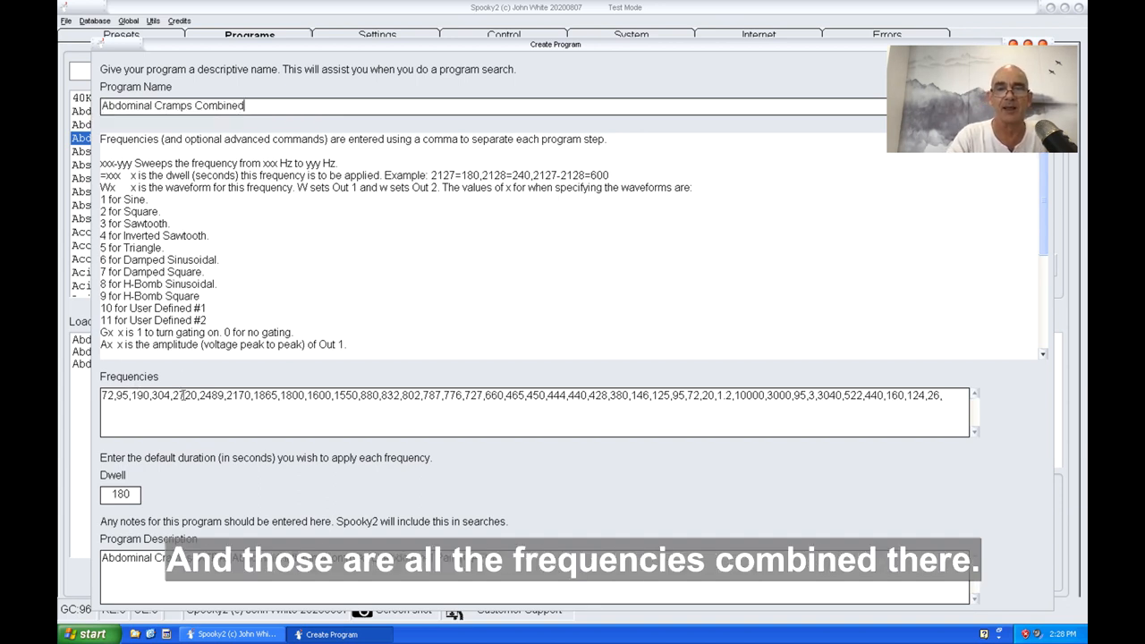
pyautogui.moveTo(498, 439)
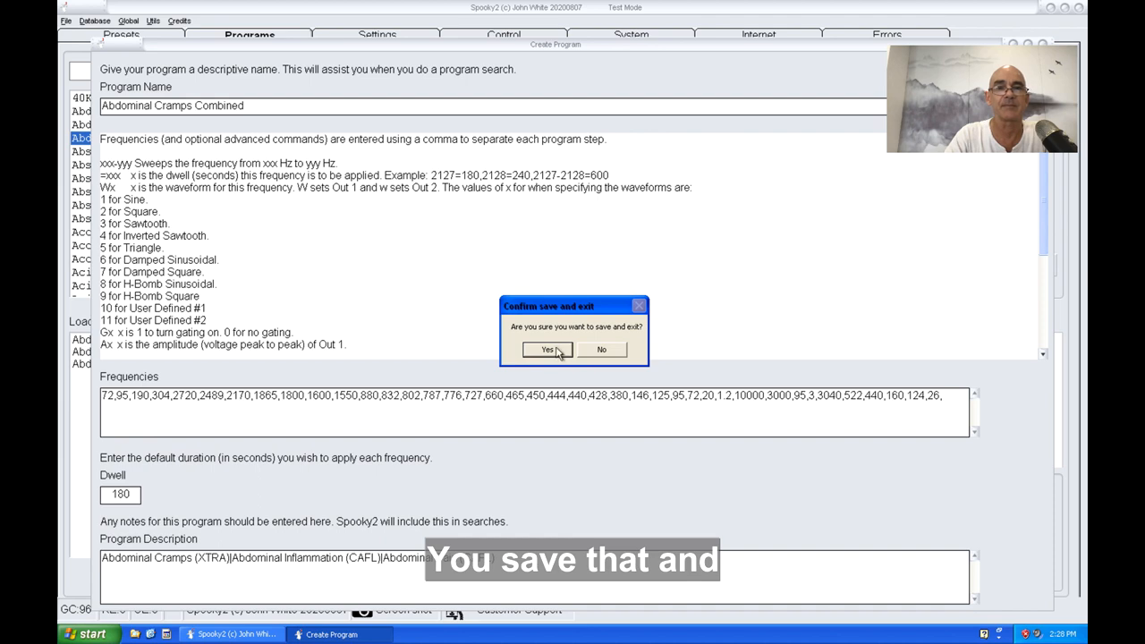
pyautogui.click(548, 349)
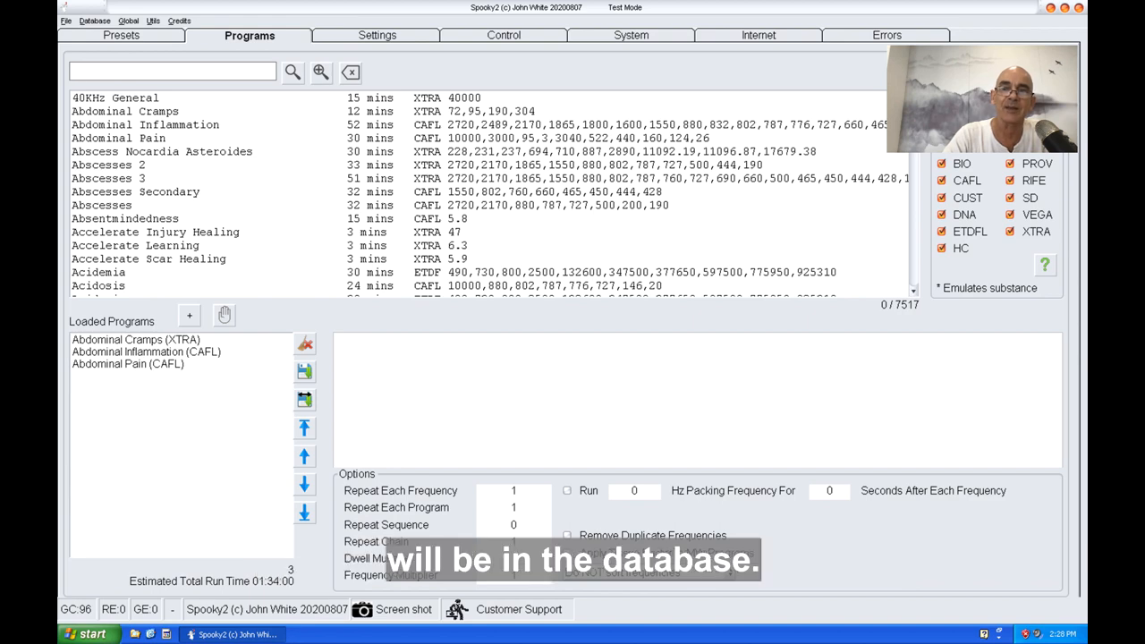
# Search for 'Abdominal Cramps Combined' and clear the previously loaded programs.
pyautogui.click(291, 72)
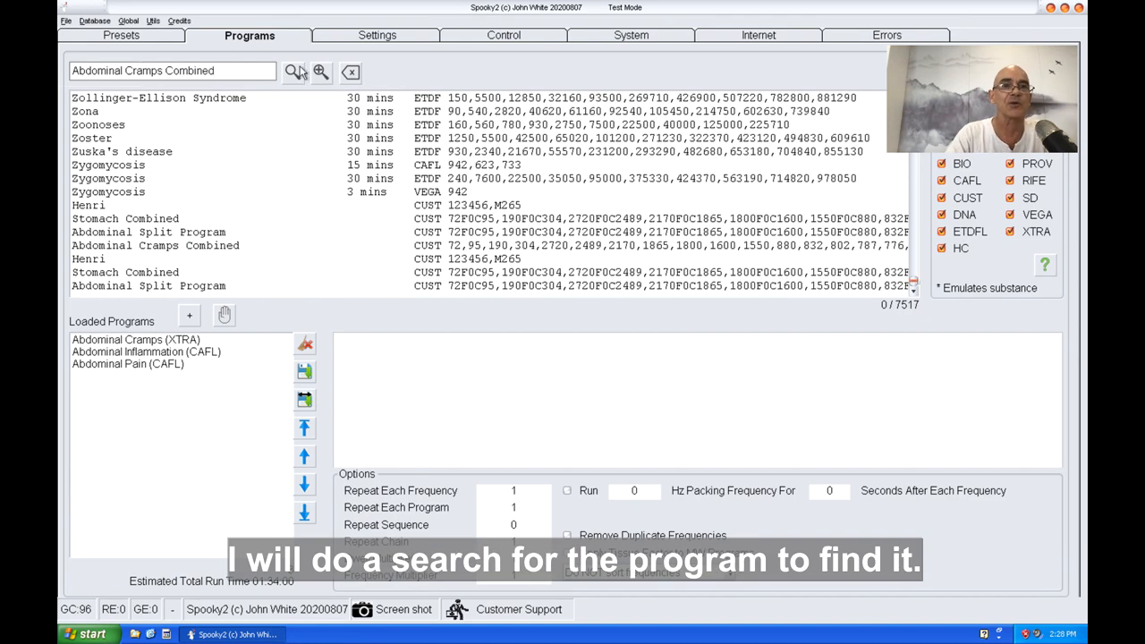
pyautogui.click(293, 71)
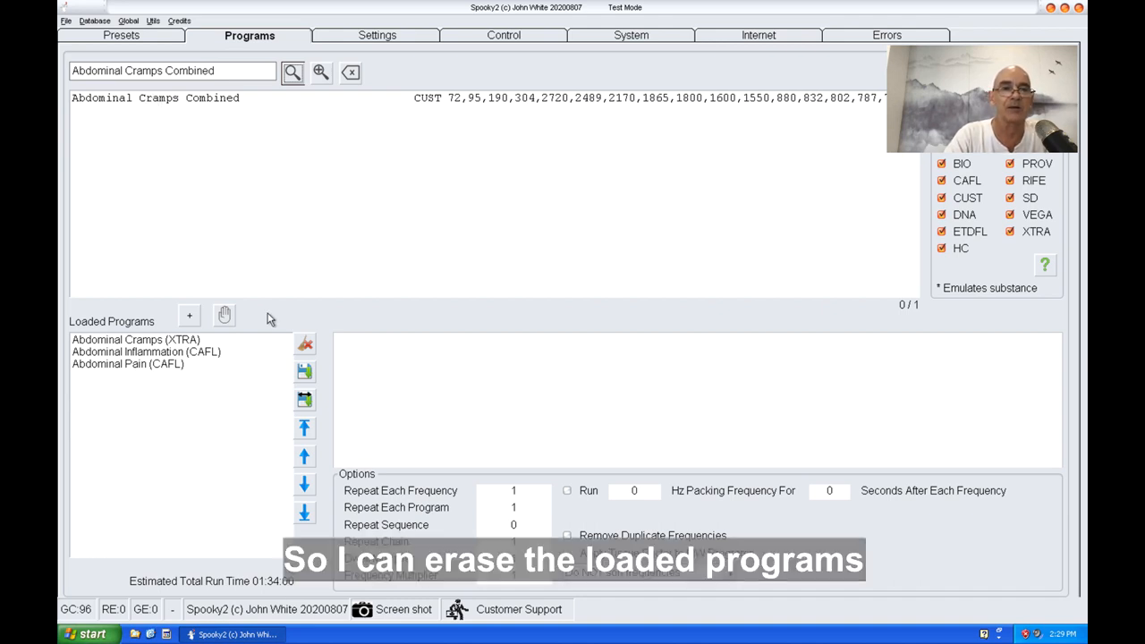
pyautogui.click(304, 344)
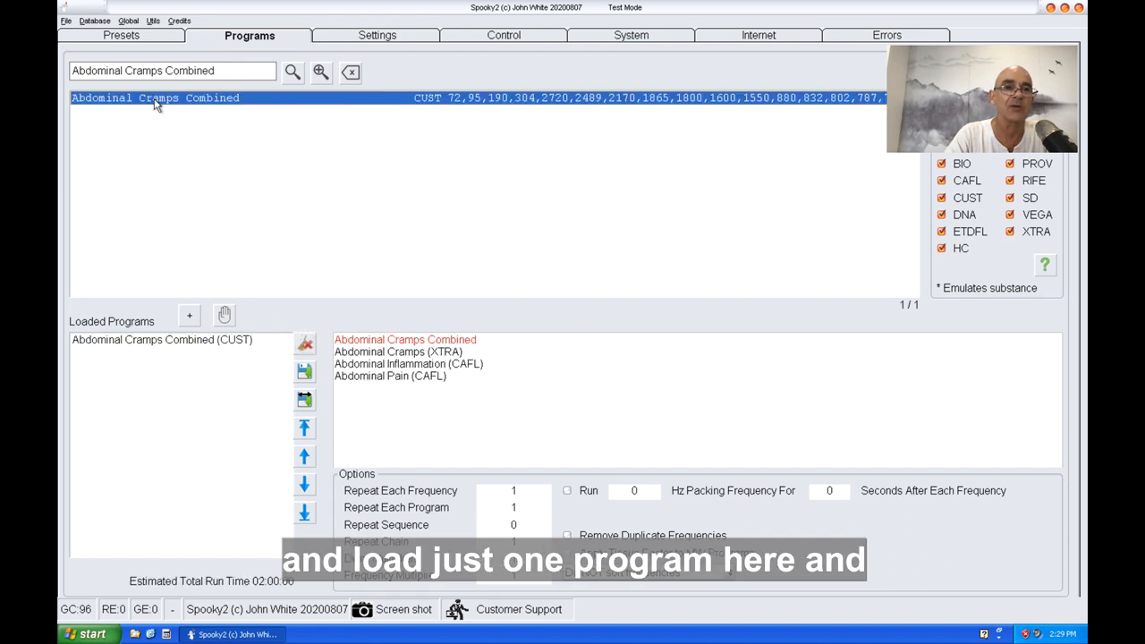
pyautogui.moveTo(161, 339)
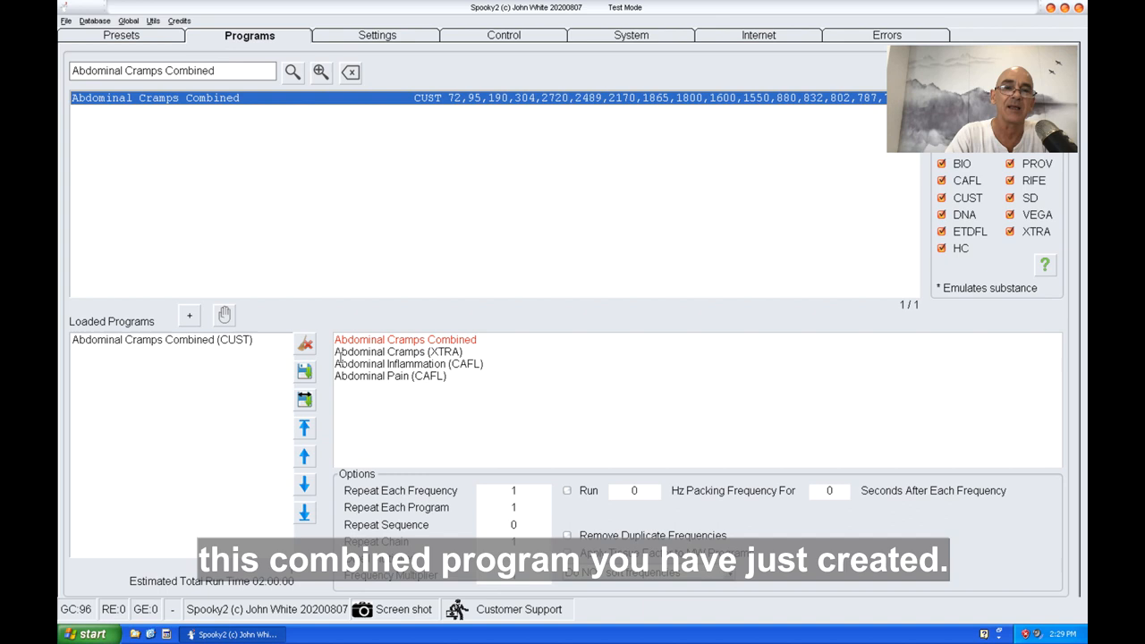
pyautogui.moveTo(421, 107)
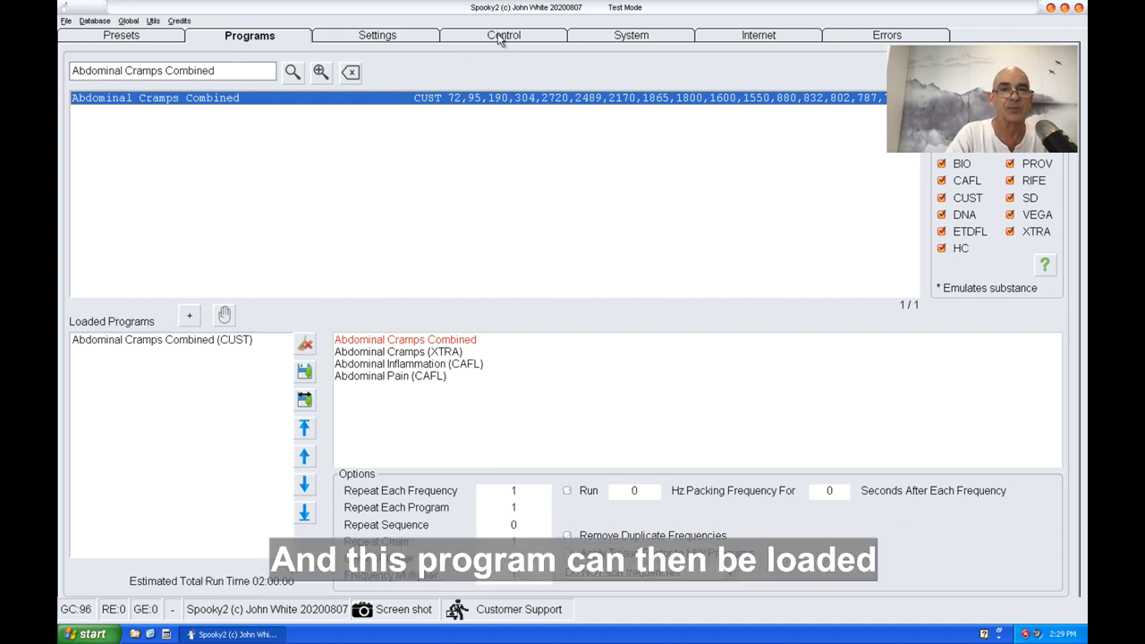
# Select generator 3 on the Control tab and start it running the combined program.
pyautogui.click(504, 35)
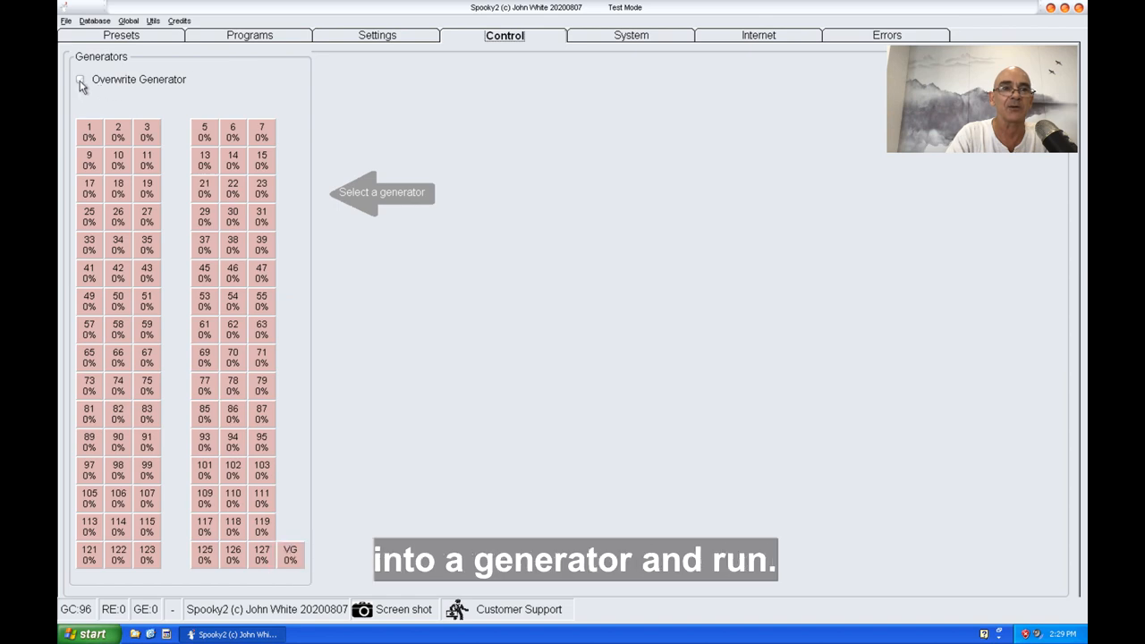
pyautogui.click(146, 131)
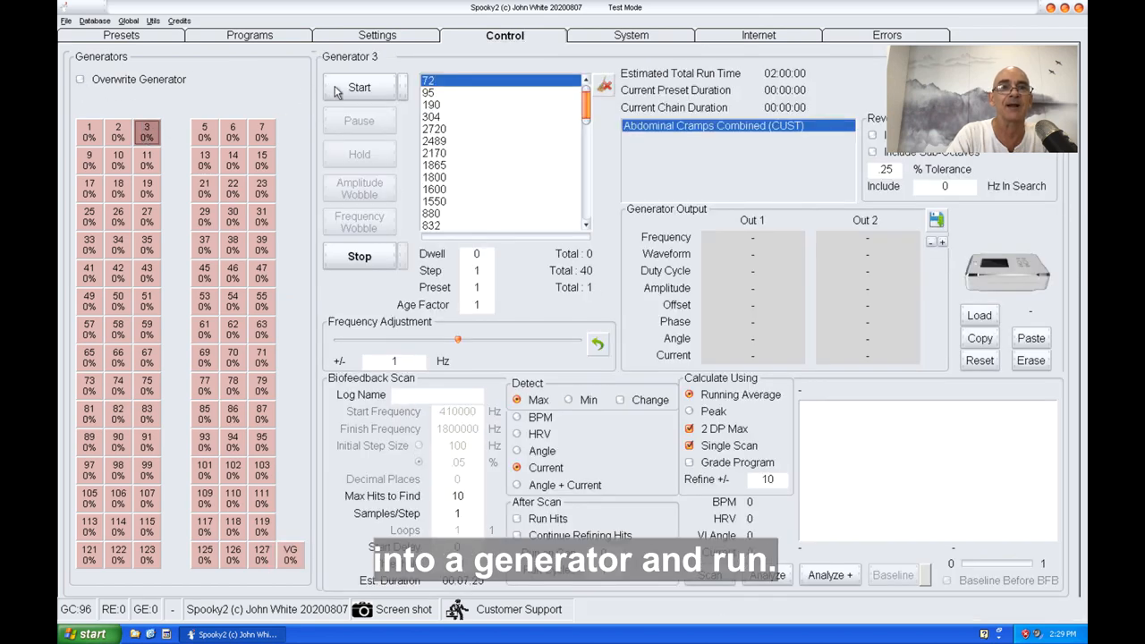
pyautogui.click(359, 87)
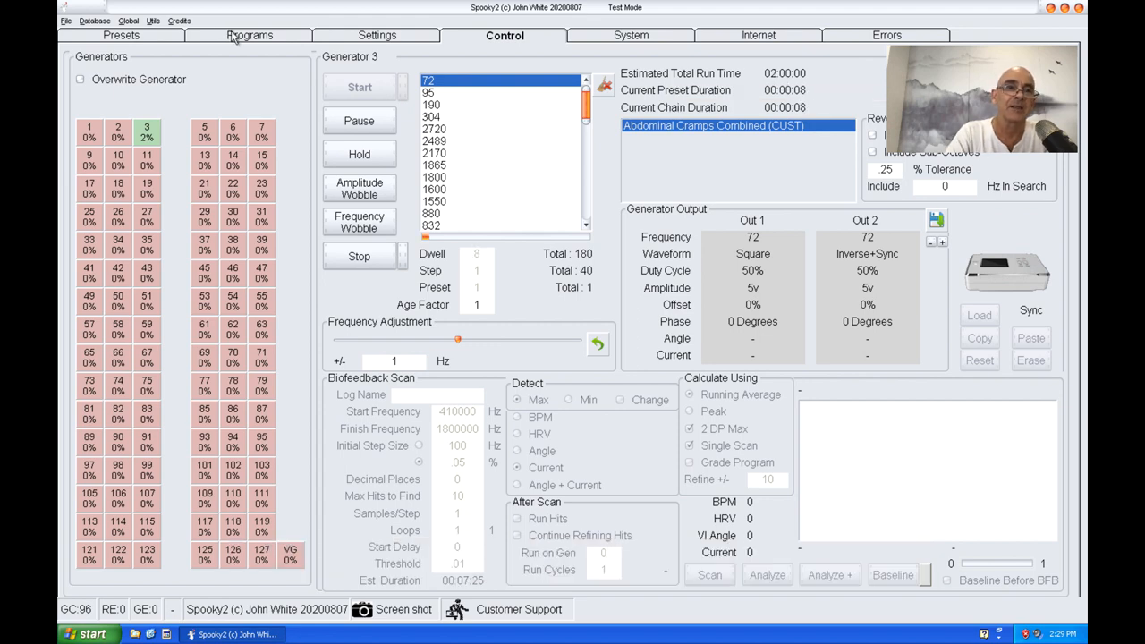
# Enable Remove Duplicate Frequencies in Options, cutting run time from 02:00:00 to 01:48:00.
pyautogui.click(249, 35)
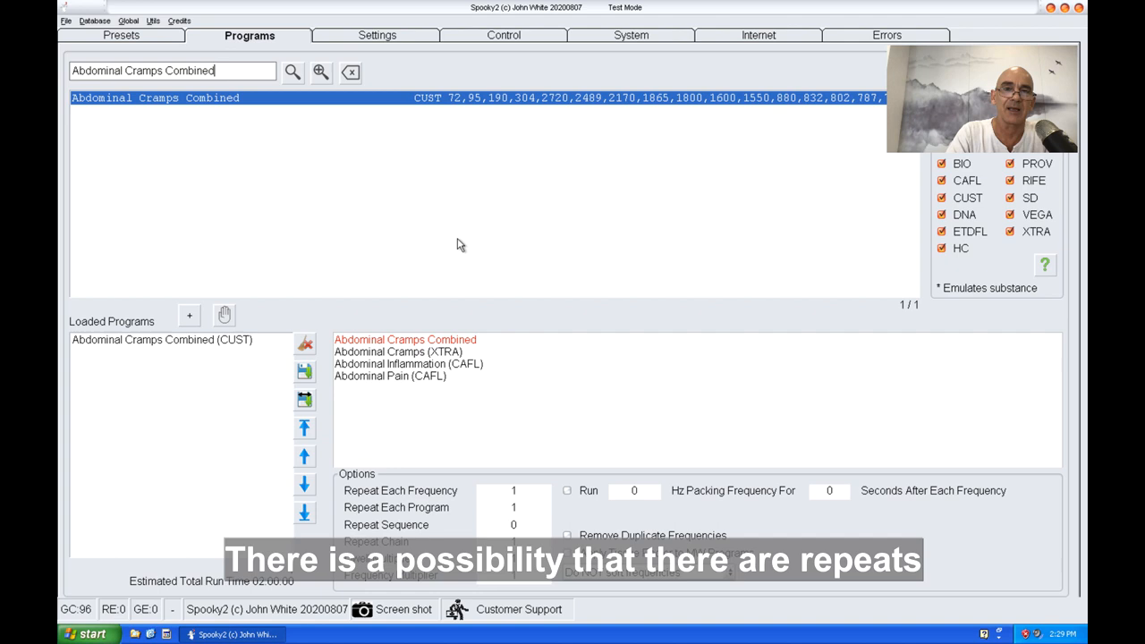
pyautogui.moveTo(505, 101)
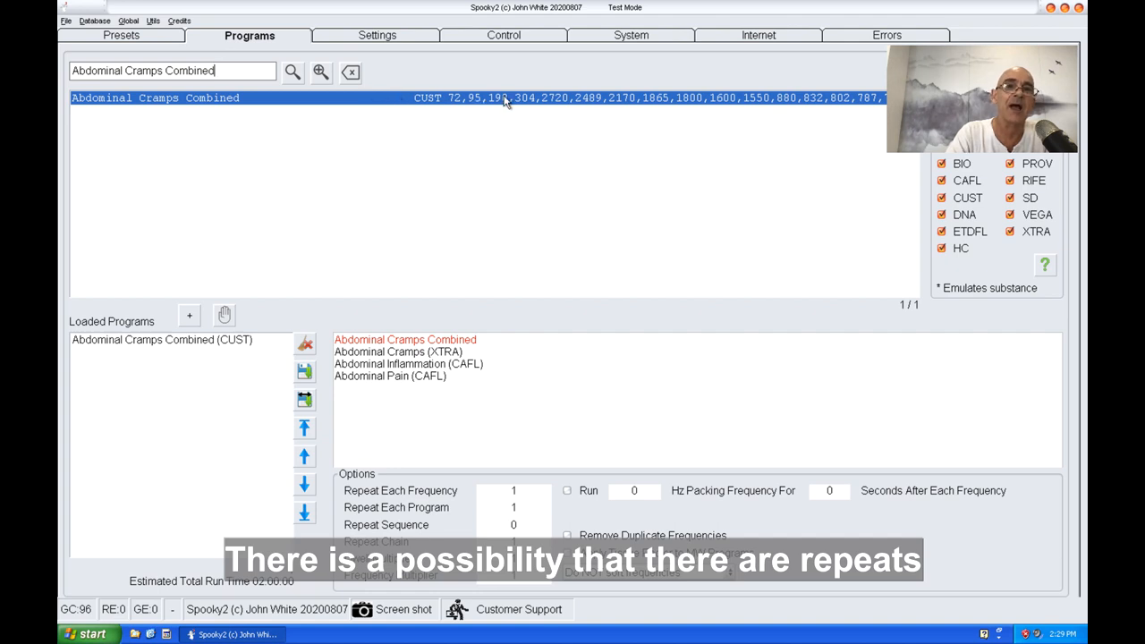
pyautogui.moveTo(479, 112)
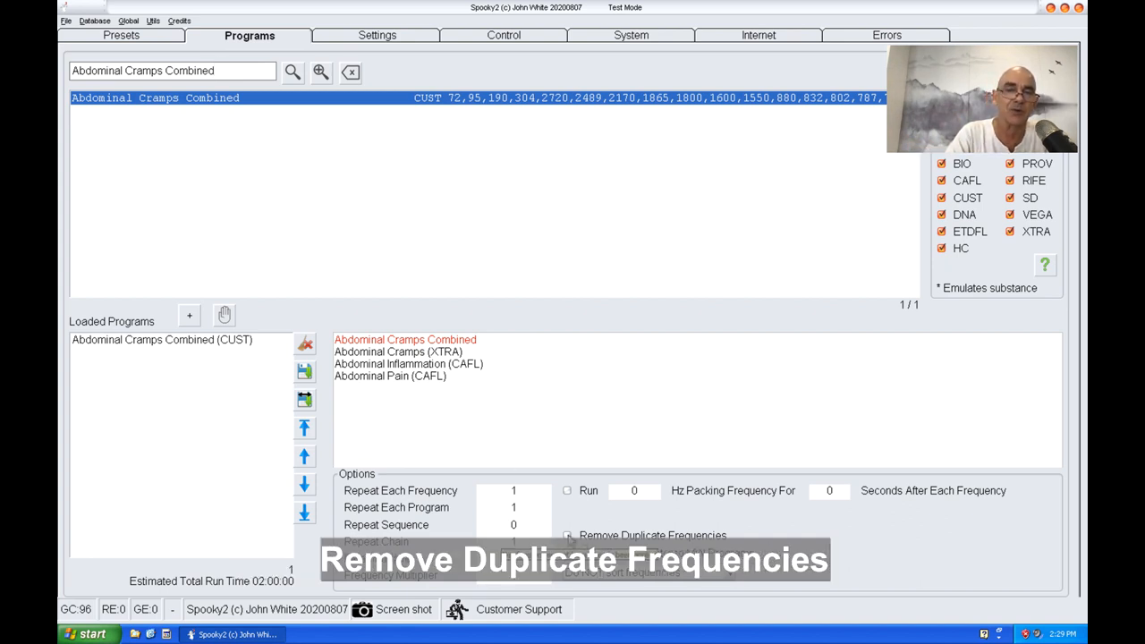
pyautogui.click(567, 535)
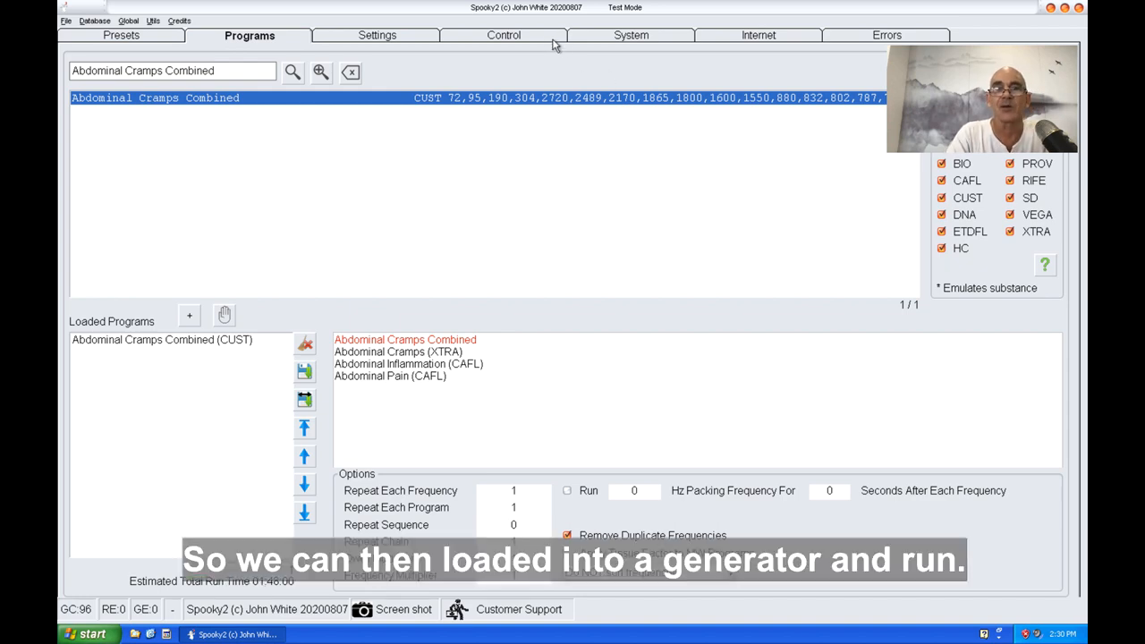
# Start generator 7 with the deduplicated program and view its 01:48:00 run time.
pyautogui.click(504, 34)
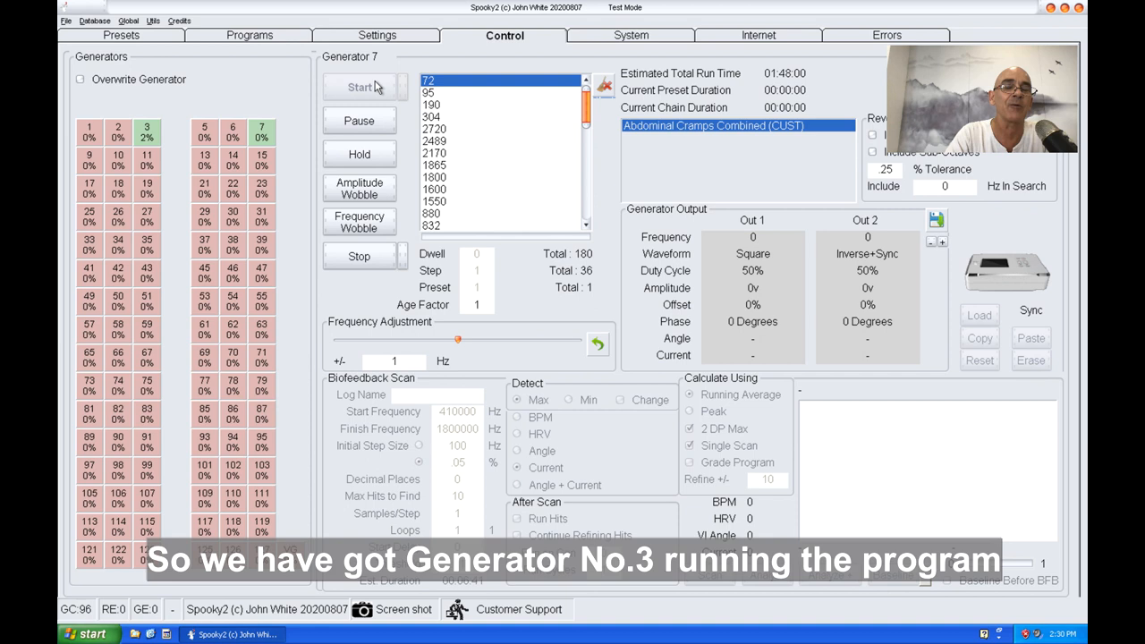
pyautogui.click(359, 87)
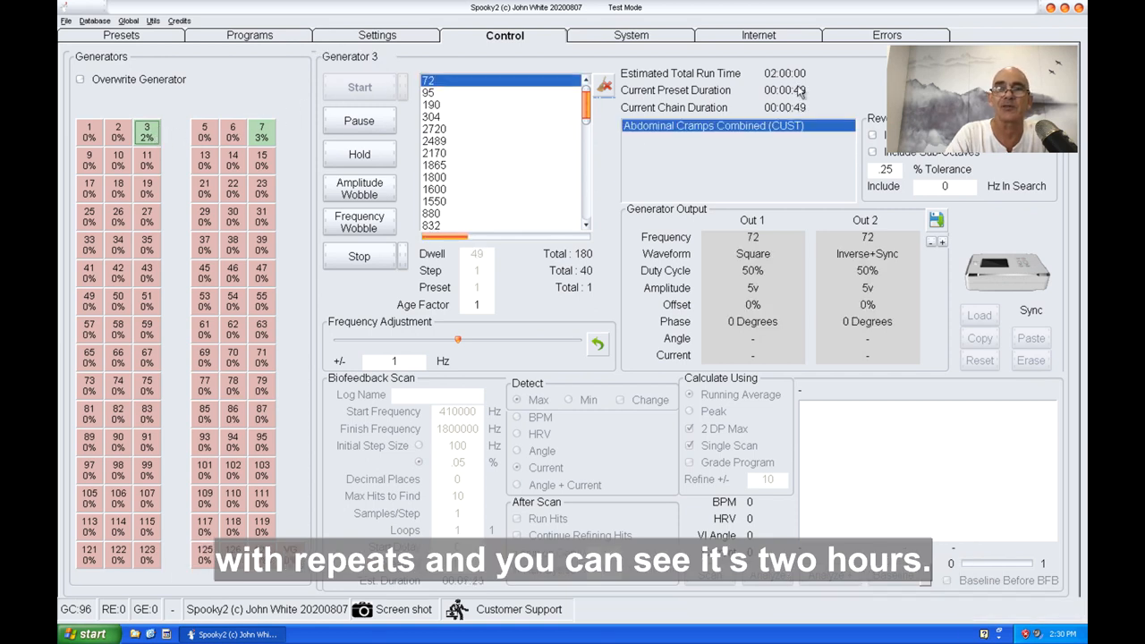
pyautogui.click(261, 127)
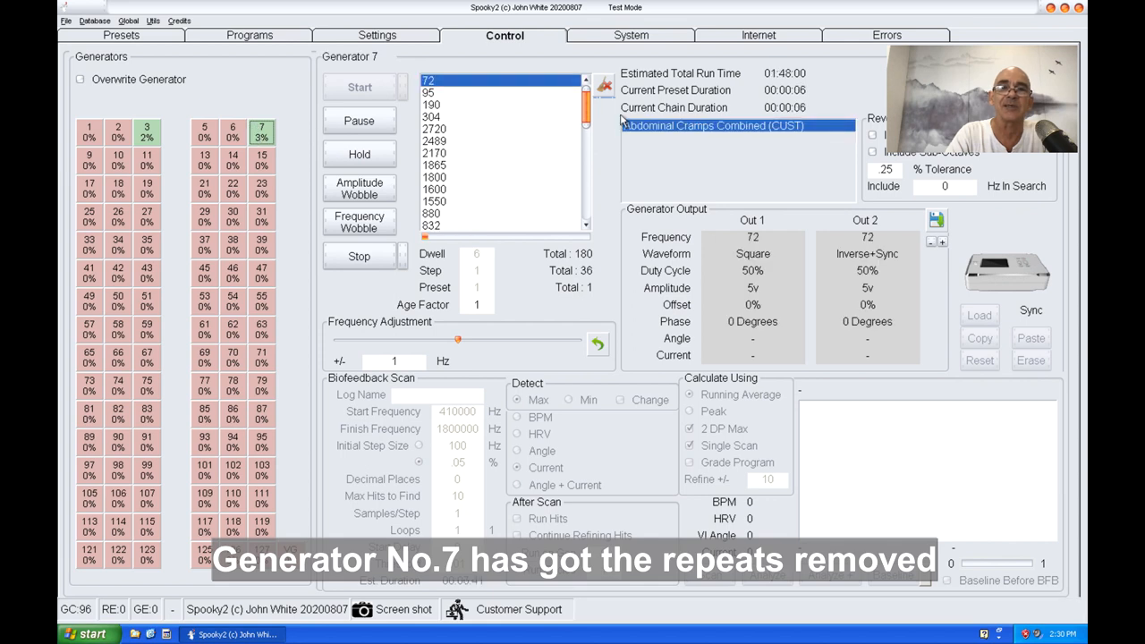